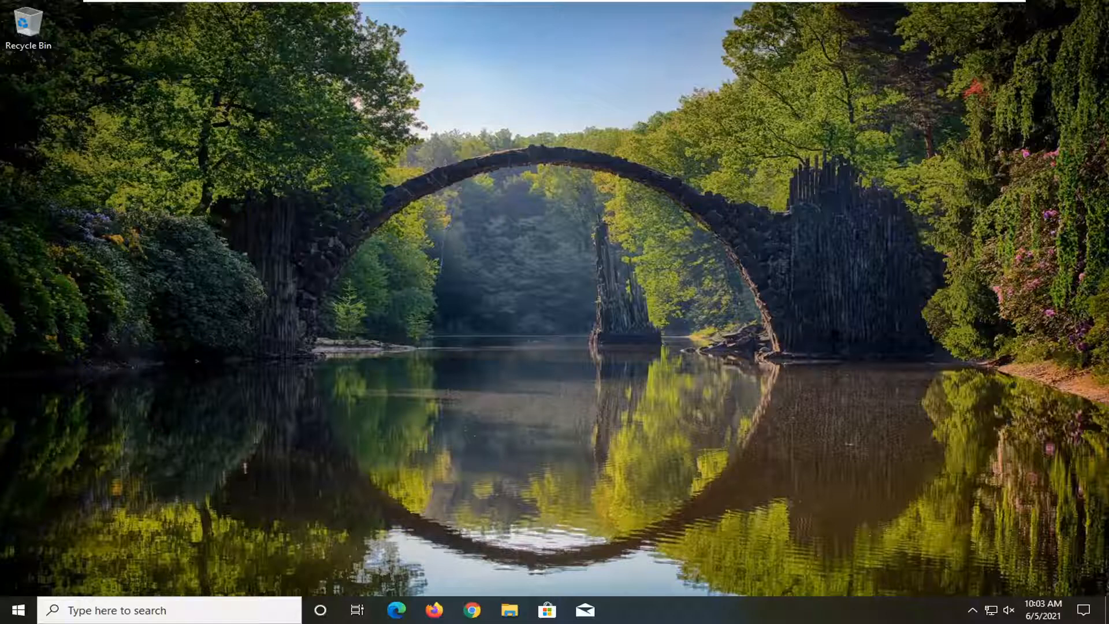
# Step: Search Windows for 'group poli' and launch Edit group policy from the results
pyautogui.click(170, 609)
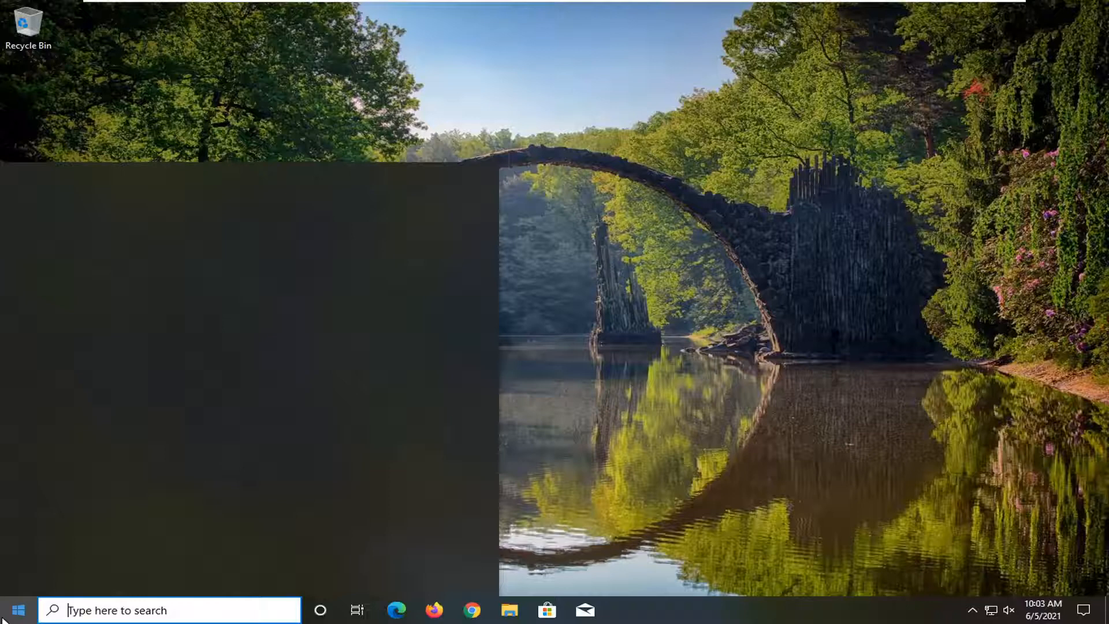
pyautogui.write('group policy')
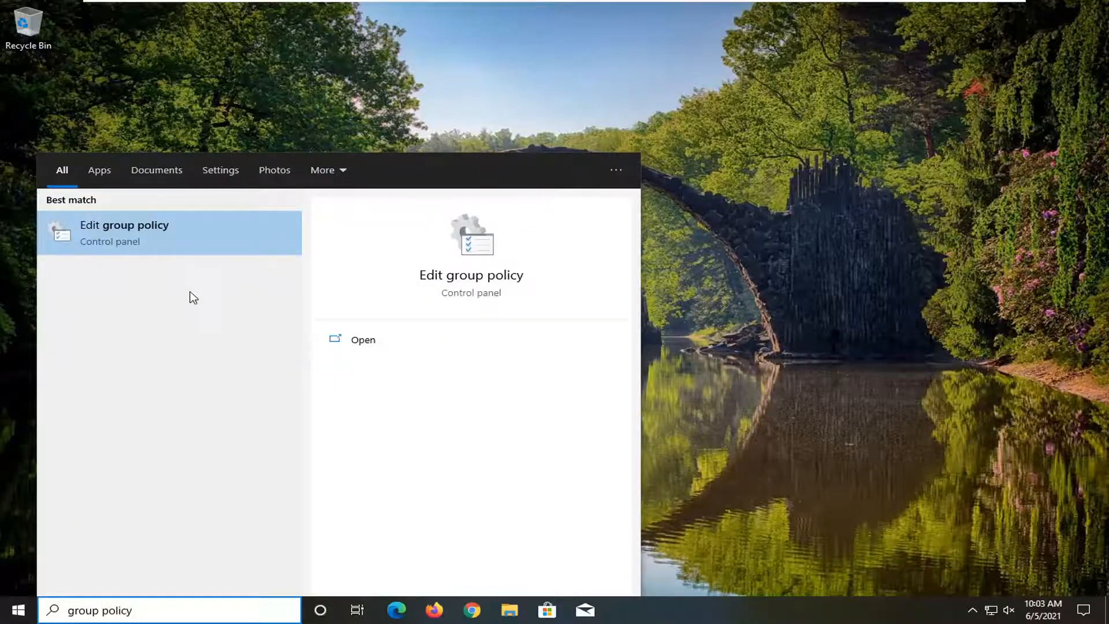
pyautogui.click(123, 232)
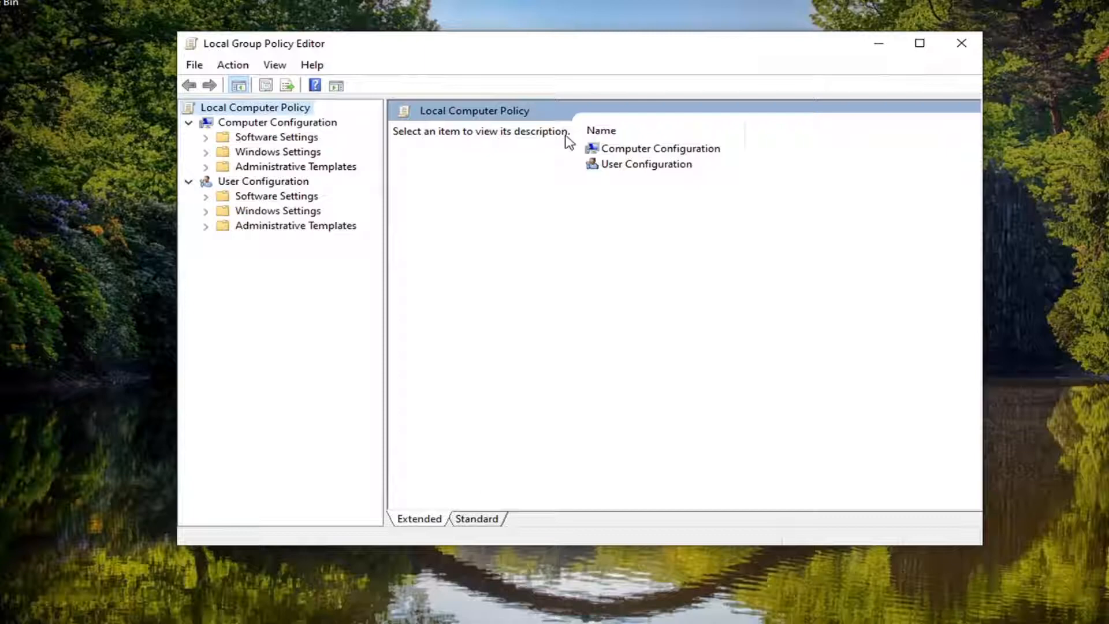
# Step: Navigate User Configuration > Administrative Templates > Windows Components > File Explorer
pyautogui.click(263, 181)
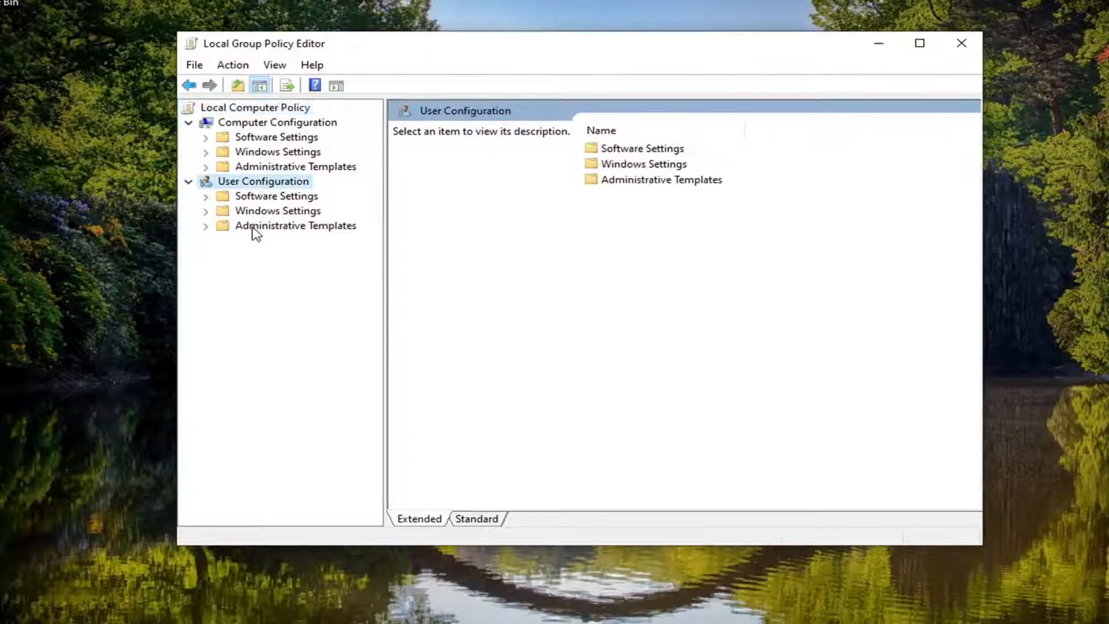
pyautogui.click(294, 225)
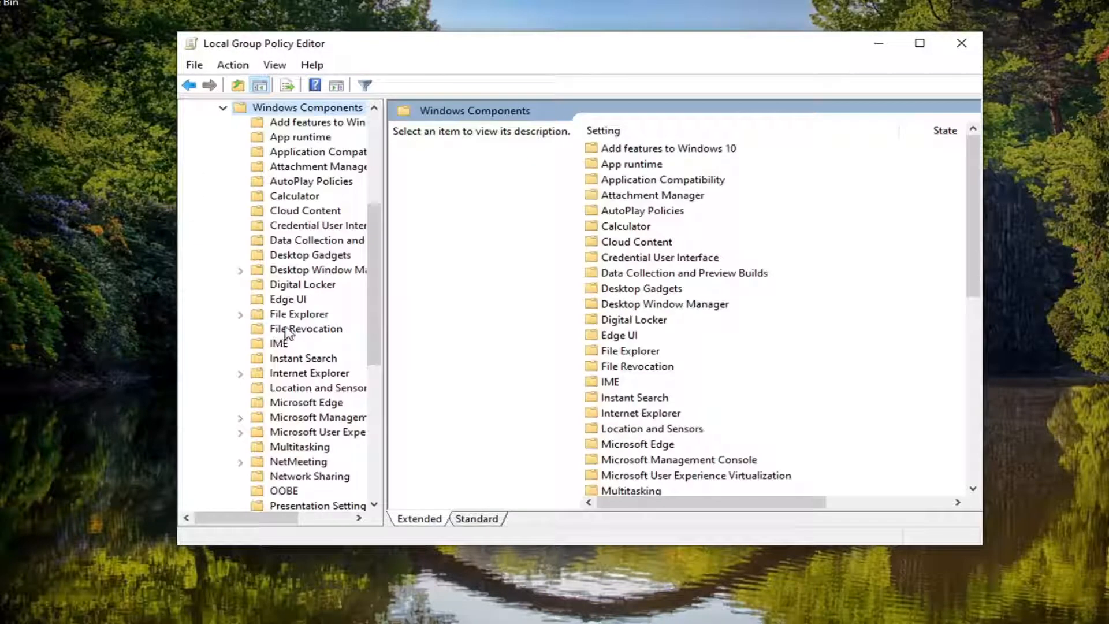
pyautogui.moveTo(286, 317)
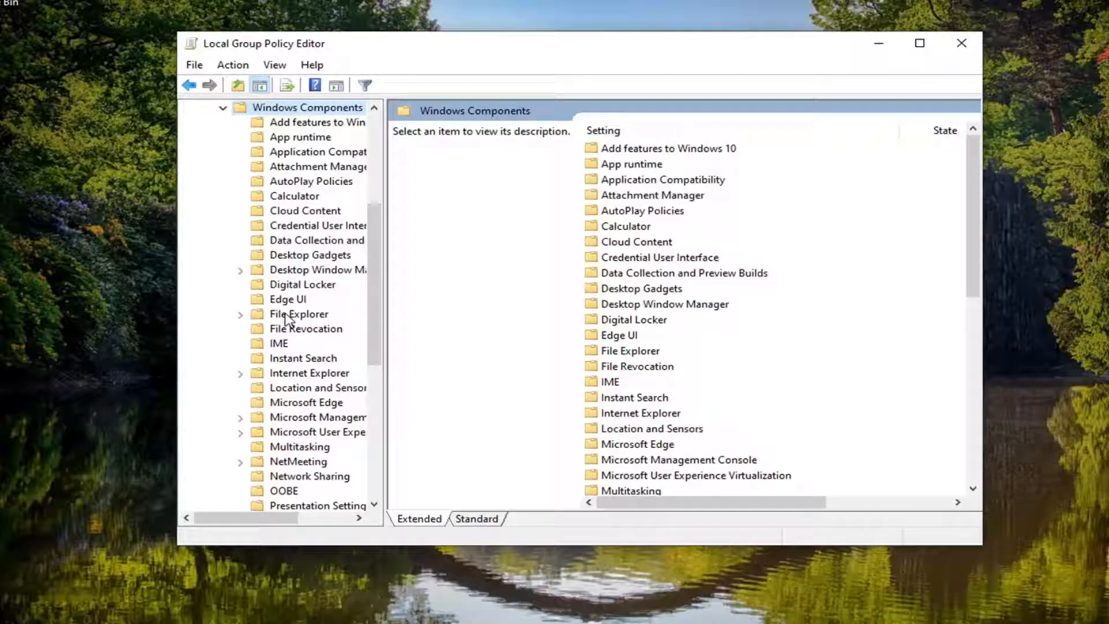
pyautogui.click(298, 313)
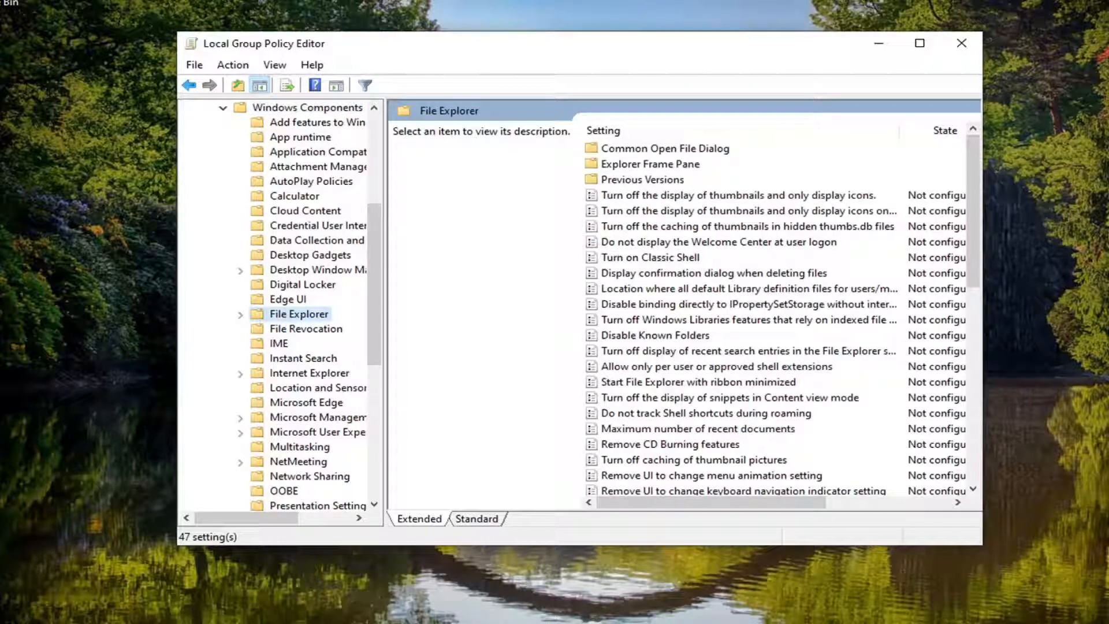
pyautogui.moveTo(739, 275)
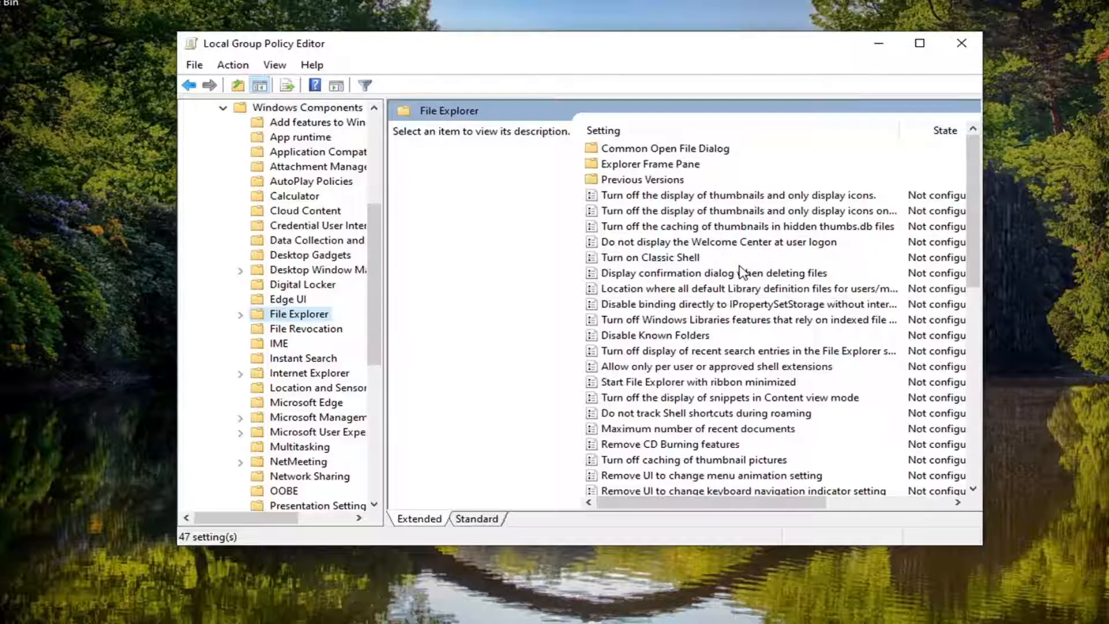
# Step: Set 'Turn off the caching of thumbnails in hidden thumbs.db files' to Enabled and close the editor
pyautogui.click(736, 225)
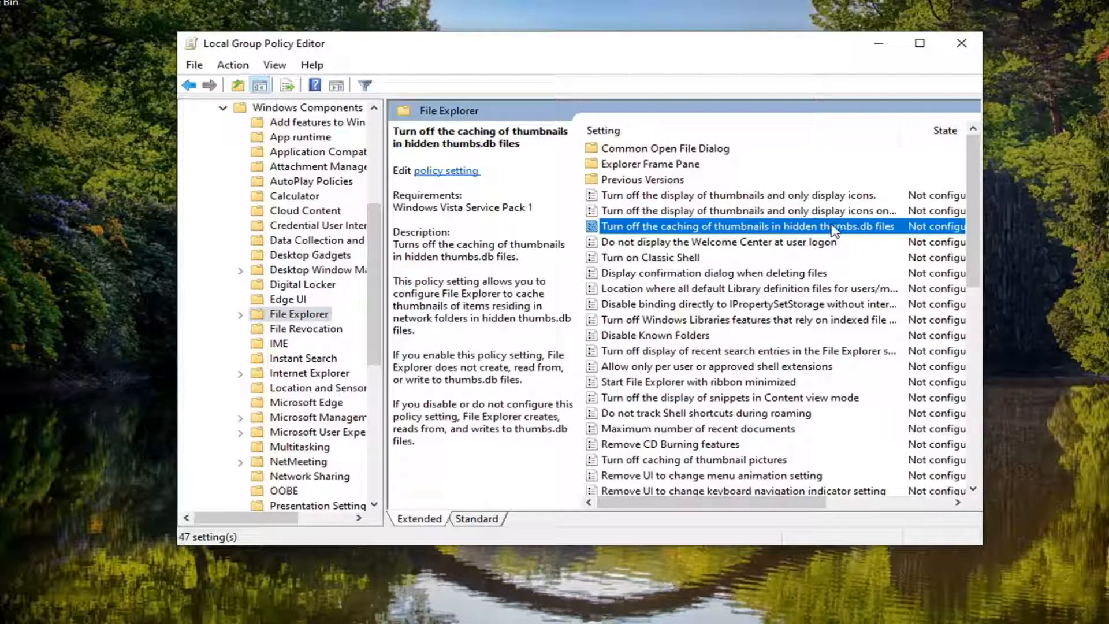
pyautogui.moveTo(863, 235)
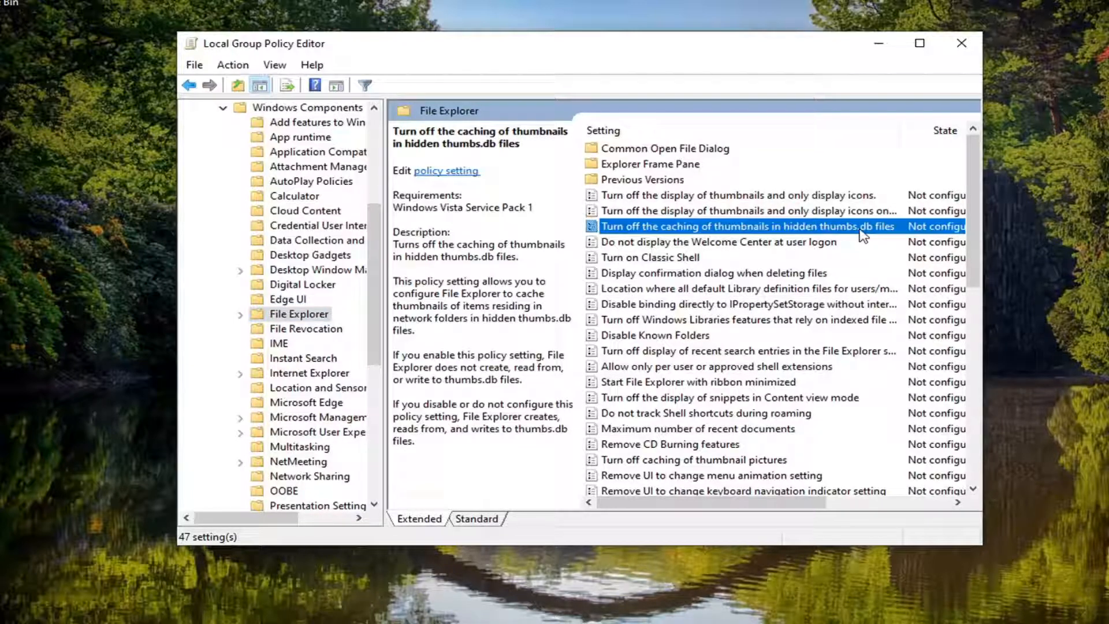
pyautogui.doubleClick(747, 227)
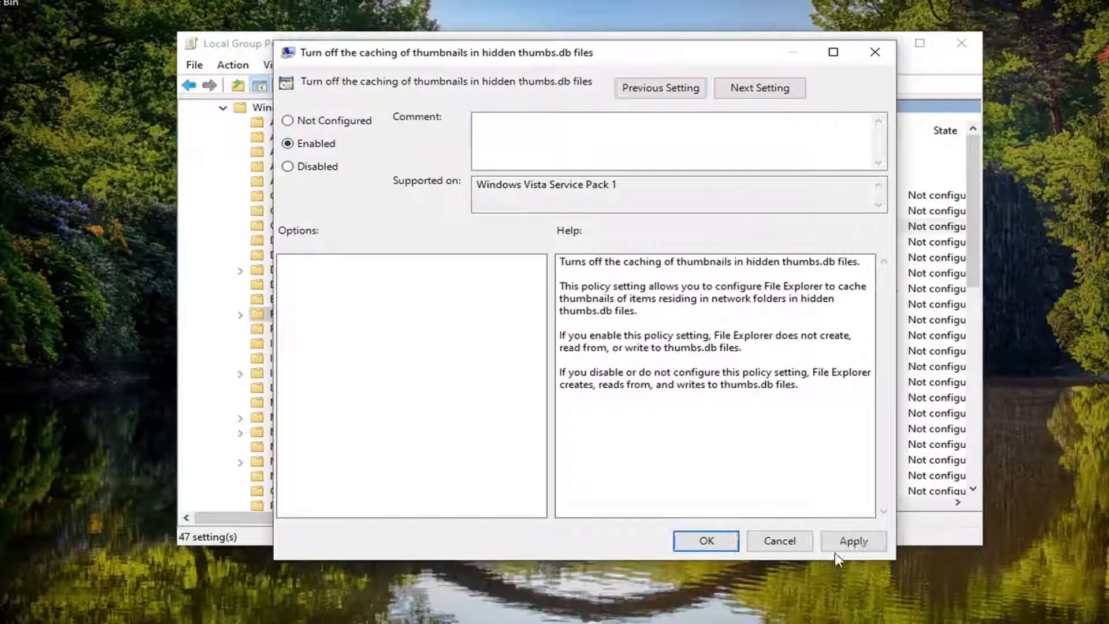
pyautogui.click(705, 540)
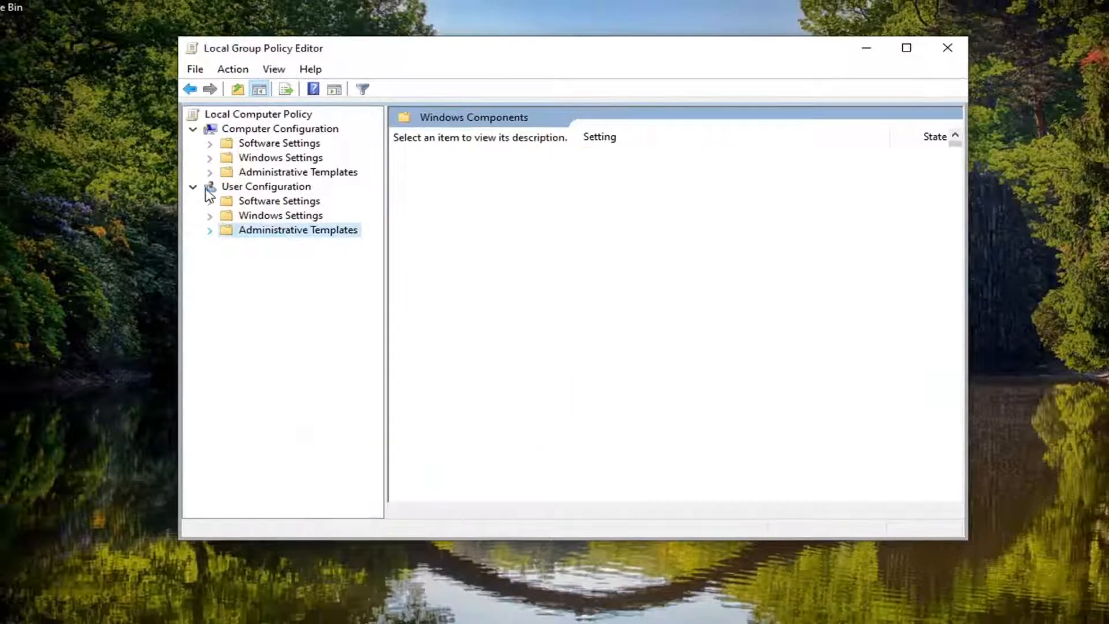
pyautogui.click(947, 49)
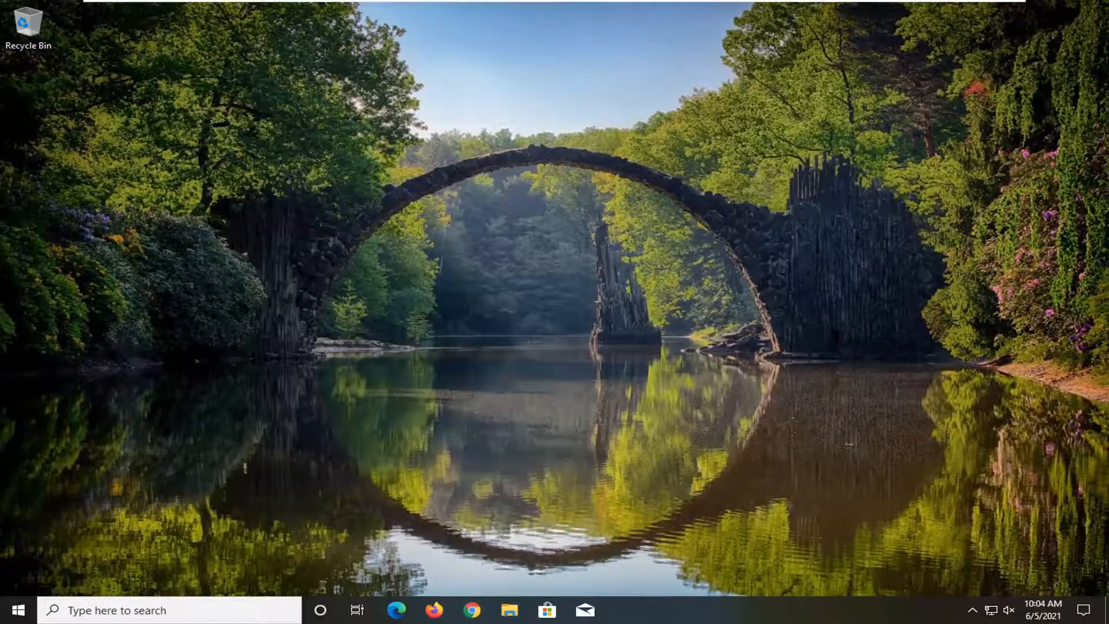